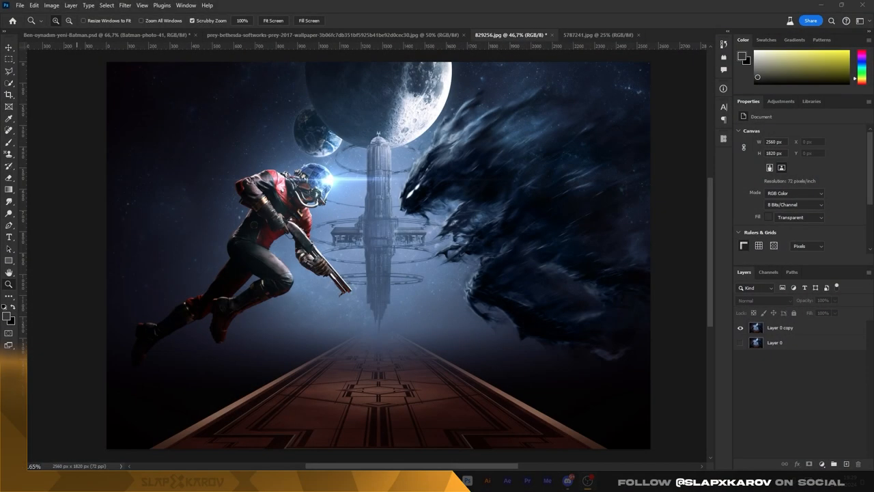
Bring the Ben-oynadim-yeni-Batman.psd thumbnail document to the front
{"action": "left_click", "coordinate": [51, 4]}
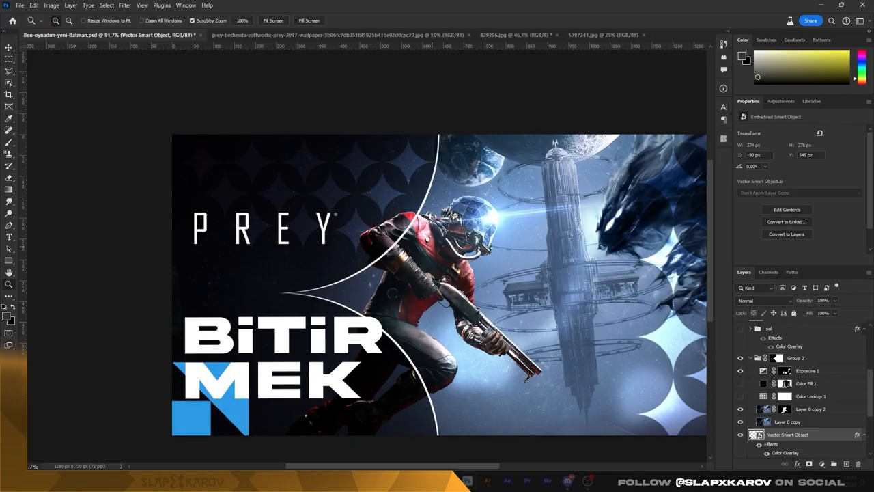
Place the masked monster on the right, with a glowing circle and triangle of light
{"action": "left_click", "coordinate": [807, 370]}
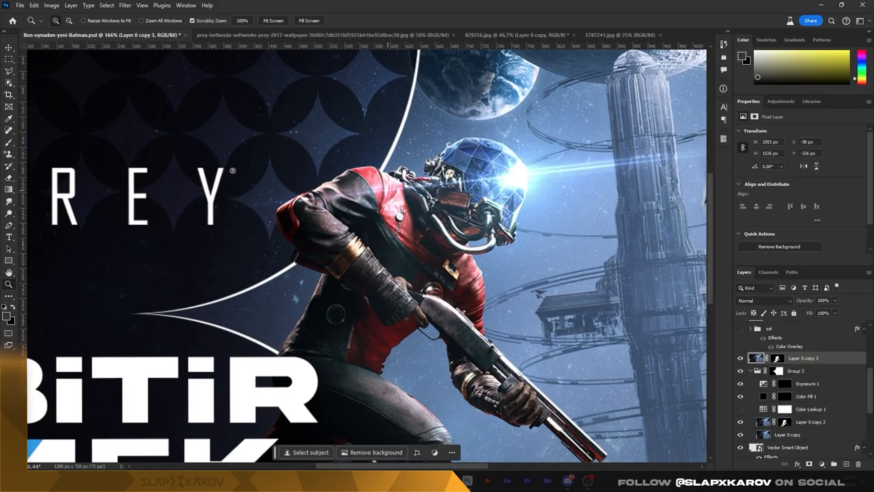
{"action": "left_click", "coordinate": [618, 35]}
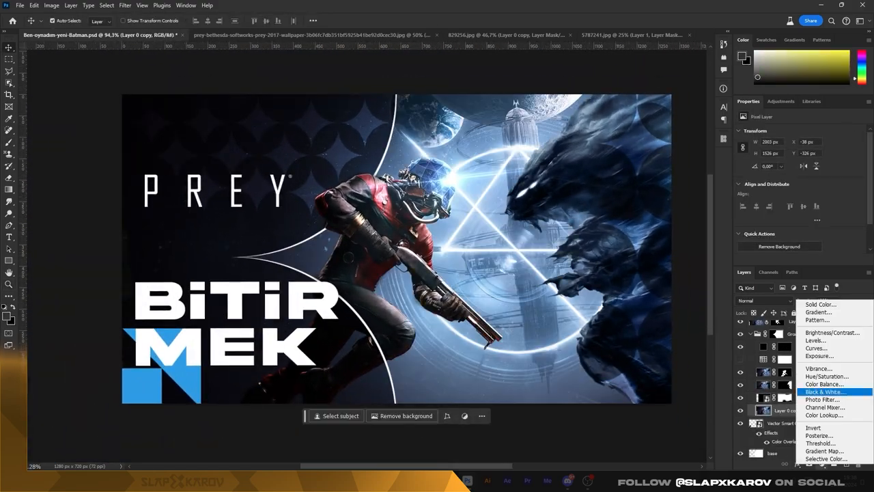
Add Color Balance, Exposure and Color Fill adjustment layers, then close 5787241.jpg
{"action": "left_click", "coordinate": [823, 416]}
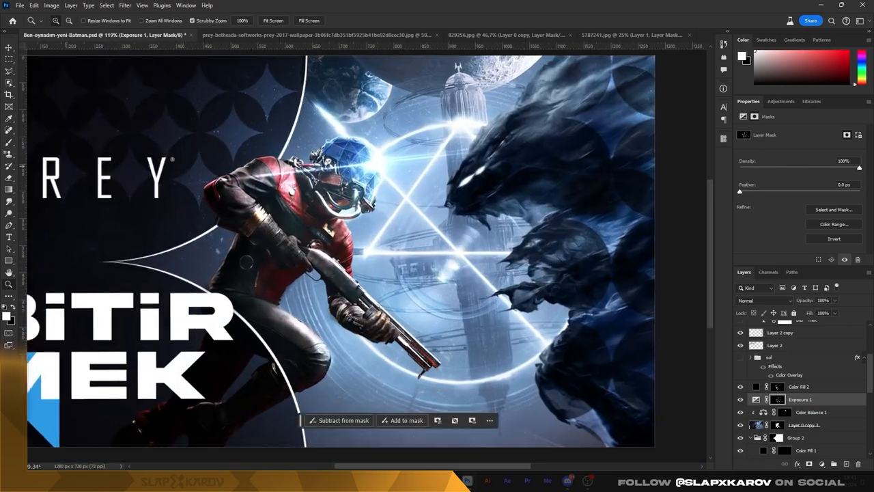
{"action": "left_click", "coordinate": [9, 142]}
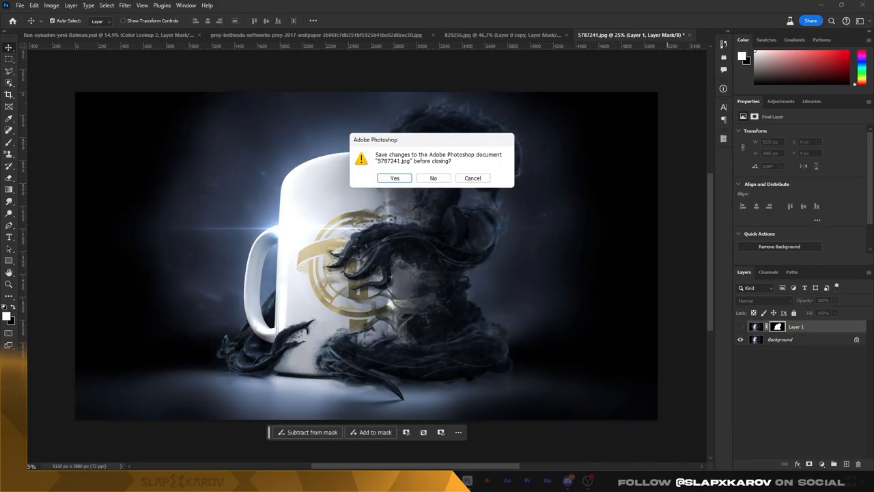
Close the mug image without saving, then open merged artwork in Camera Raw Filter
{"action": "left_click", "coordinate": [433, 177]}
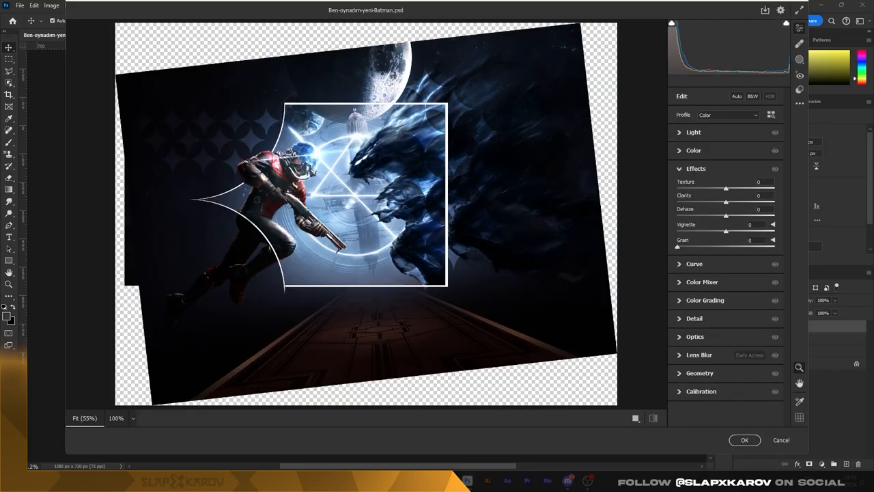
In Camera Raw, set Exposure +0.35, Contrast -10 and Reds hue -22
{"action": "left_click", "coordinate": [693, 132]}
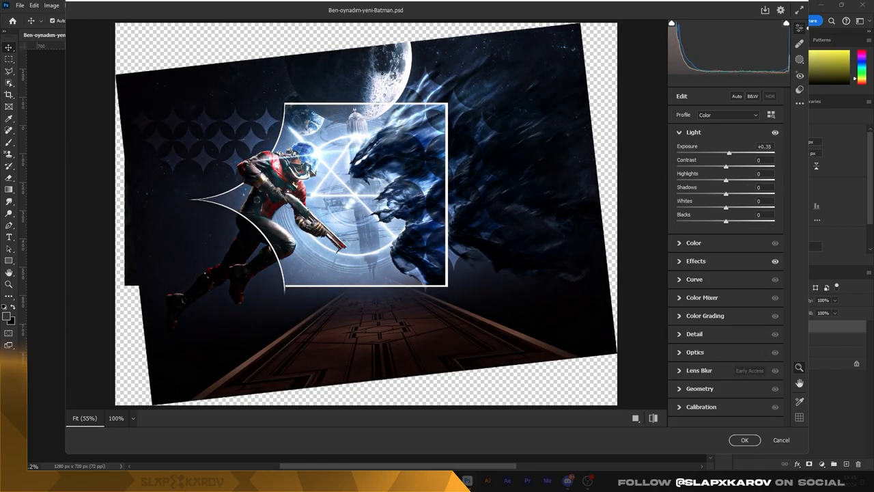
{"action": "left_click_drag", "start_coordinate": [726, 166], "coordinate": [720, 166]}
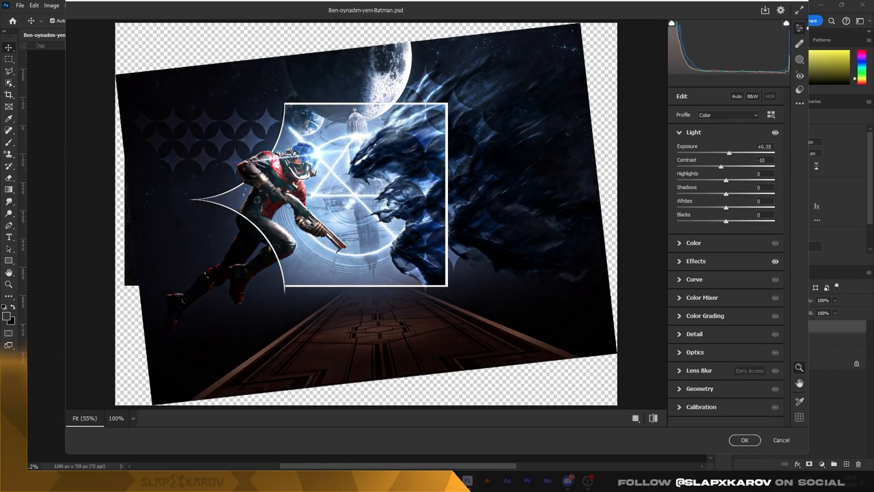
{"action": "left_click", "coordinate": [694, 279]}
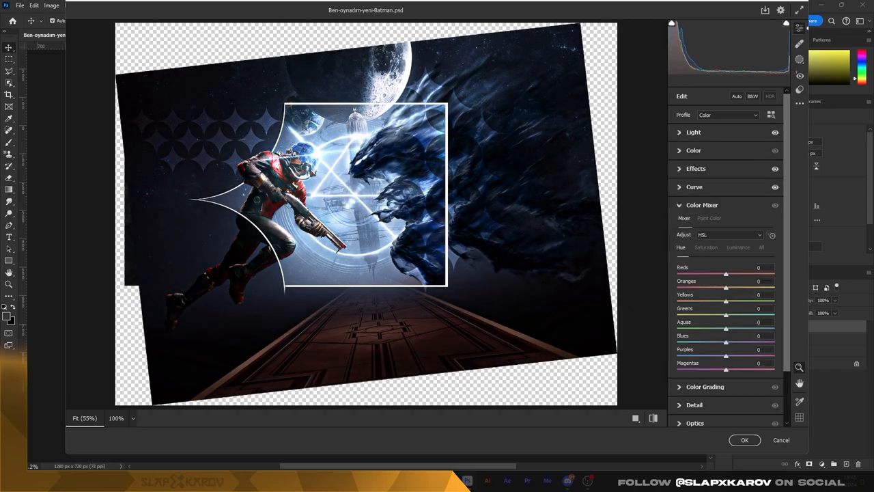
{"action": "left_click_drag", "start_coordinate": [726, 273], "coordinate": [715, 273]}
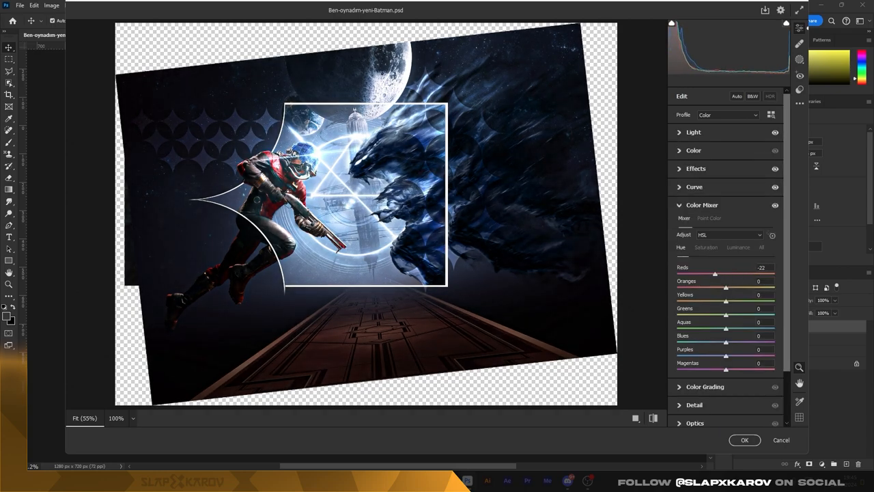
{"action": "left_click_drag", "start_coordinate": [714, 273], "coordinate": [726, 274]}
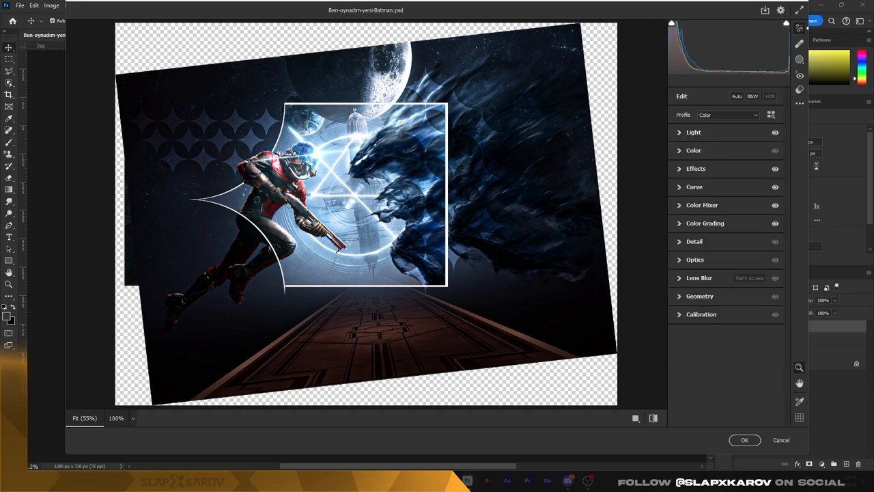
Set Texture +100 and Sharpening 36, apply the filter, and select Layer 3
{"action": "left_click", "coordinate": [696, 168]}
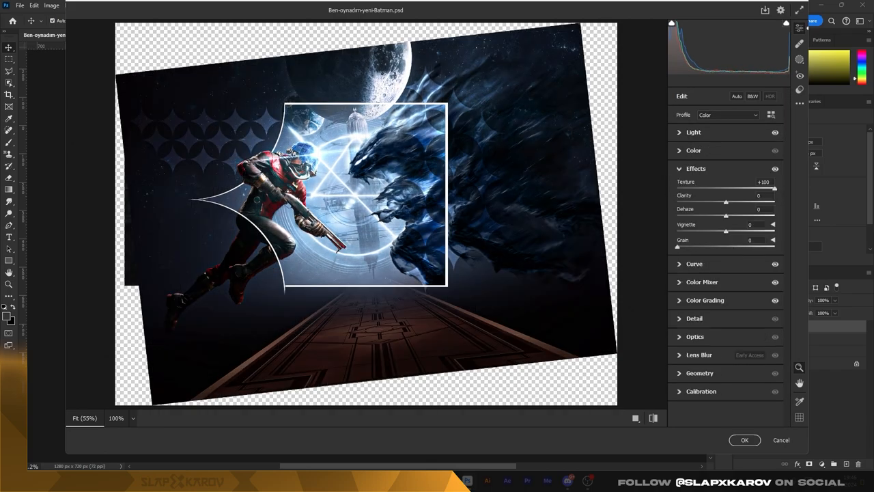
{"action": "left_click", "coordinate": [695, 241]}
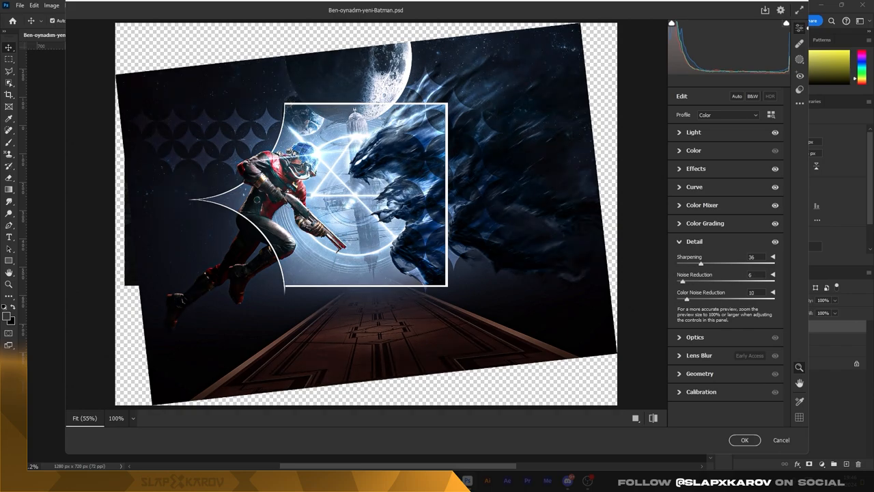
{"action": "left_click", "coordinate": [744, 440]}
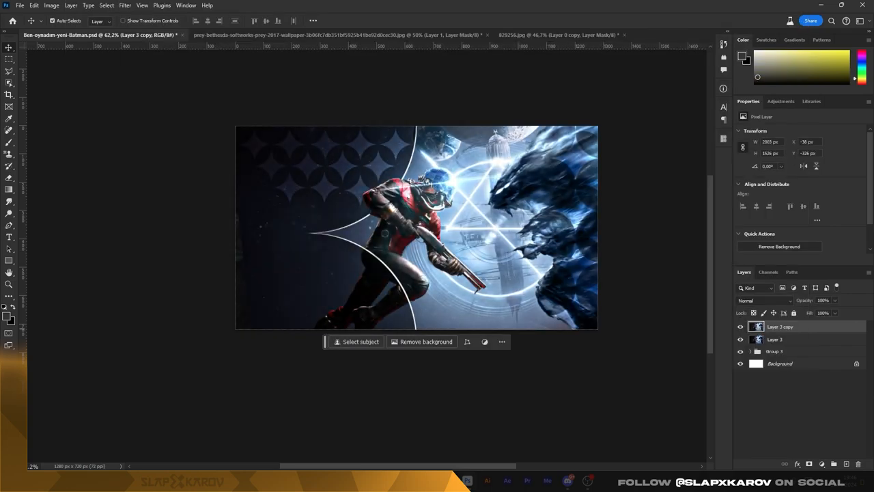
{"action": "left_click", "coordinate": [740, 327]}
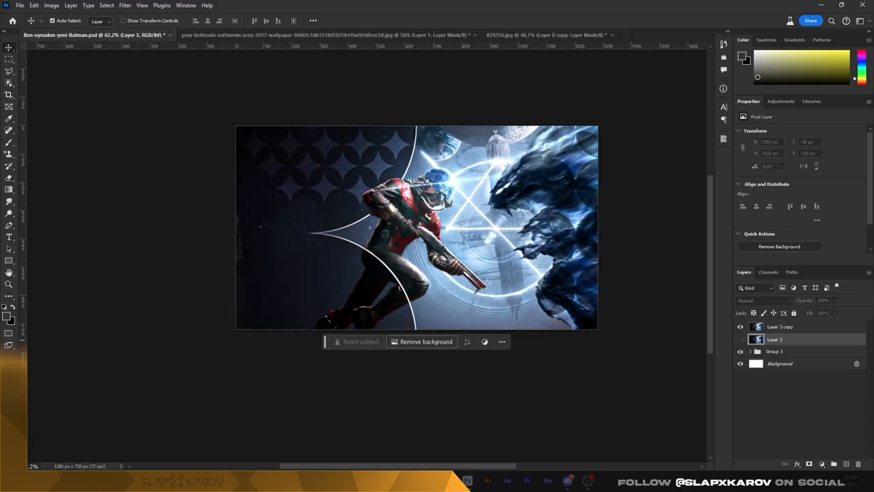